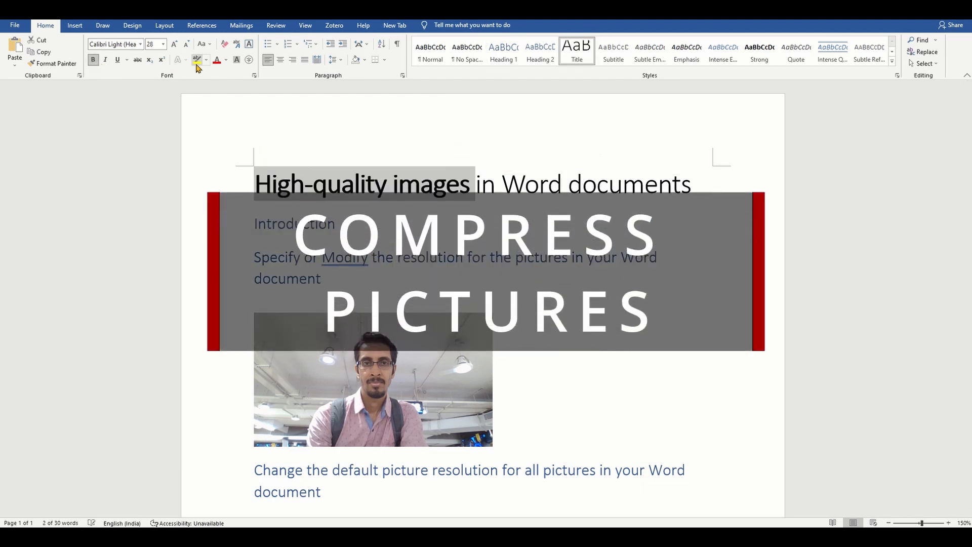
Highlight 'High-quality images' yellow and bold 'Specify', 'Modify' and 'resolution for the pictures'.
{"action": "left_click", "coordinate": [196, 59]}
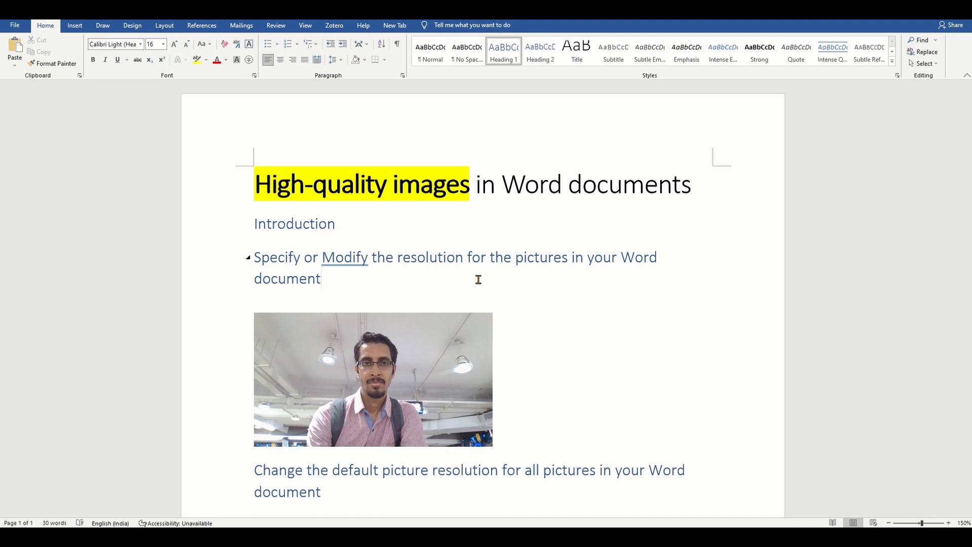
{"action": "left_click", "coordinate": [321, 278]}
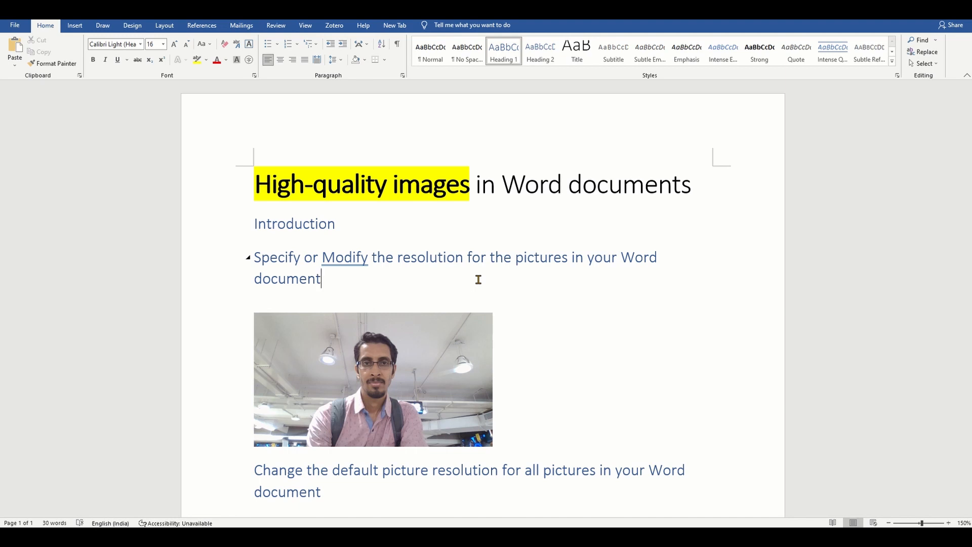
{"action": "mouse_move", "coordinate": [340, 258]}
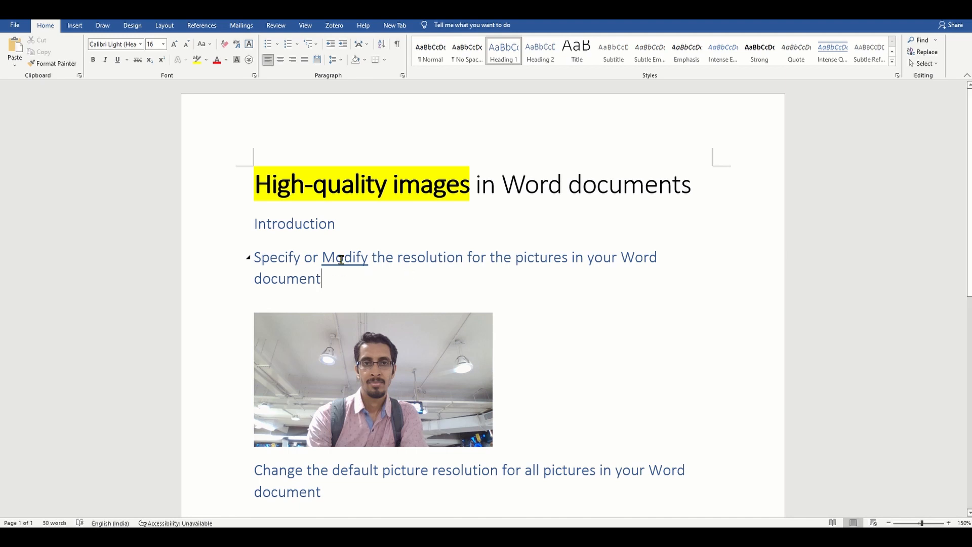
{"action": "double_click", "coordinate": [276, 256]}
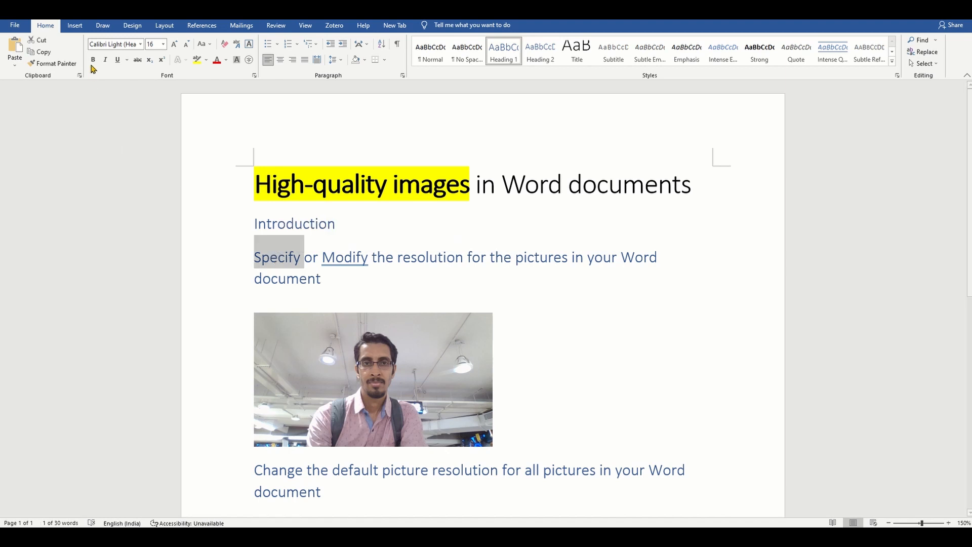
{"action": "double_click", "coordinate": [345, 257]}
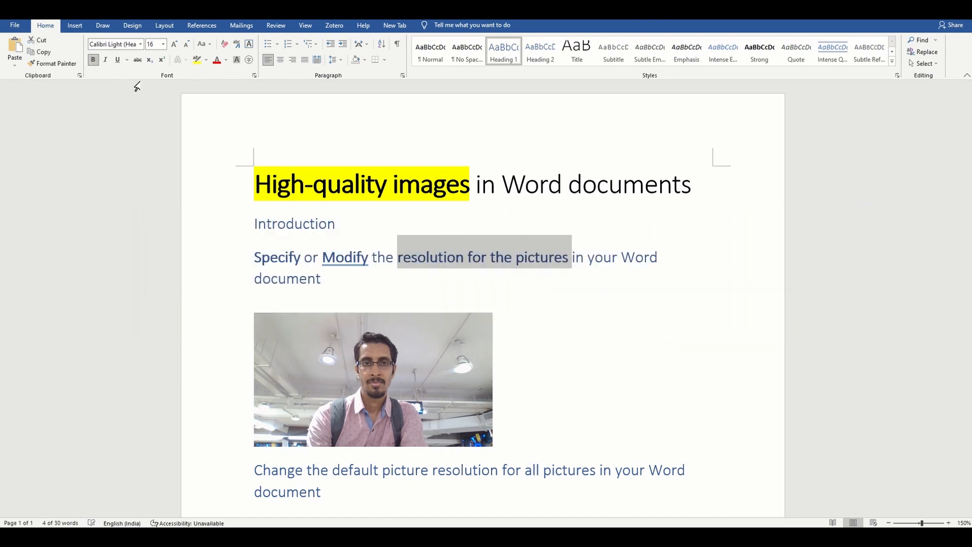
{"action": "left_click", "coordinate": [581, 338]}
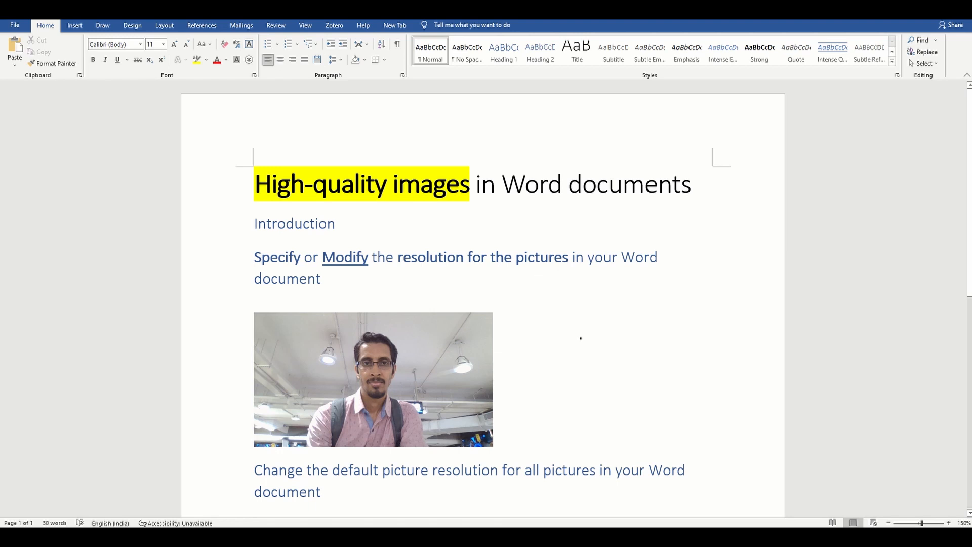
Select the first photo and bring up its Picture Format options.
{"action": "scroll", "scroll_direction": "down", "scroll_amount": 3}
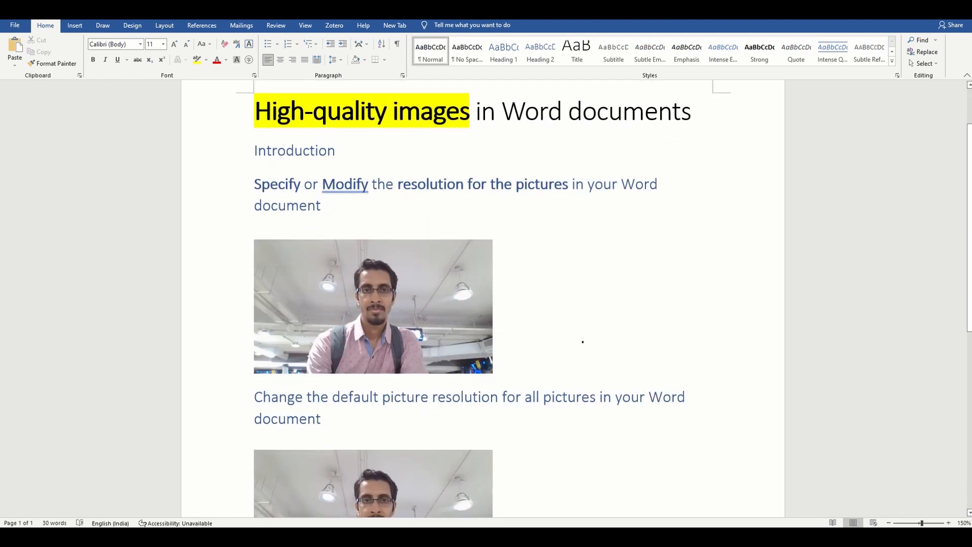
{"action": "left_click", "coordinate": [372, 307]}
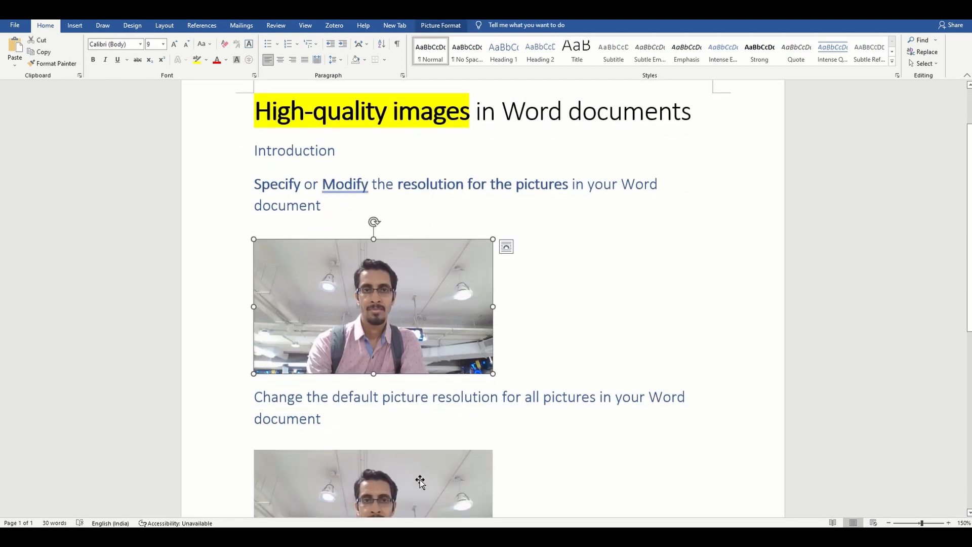
{"action": "left_click", "coordinate": [402, 301]}
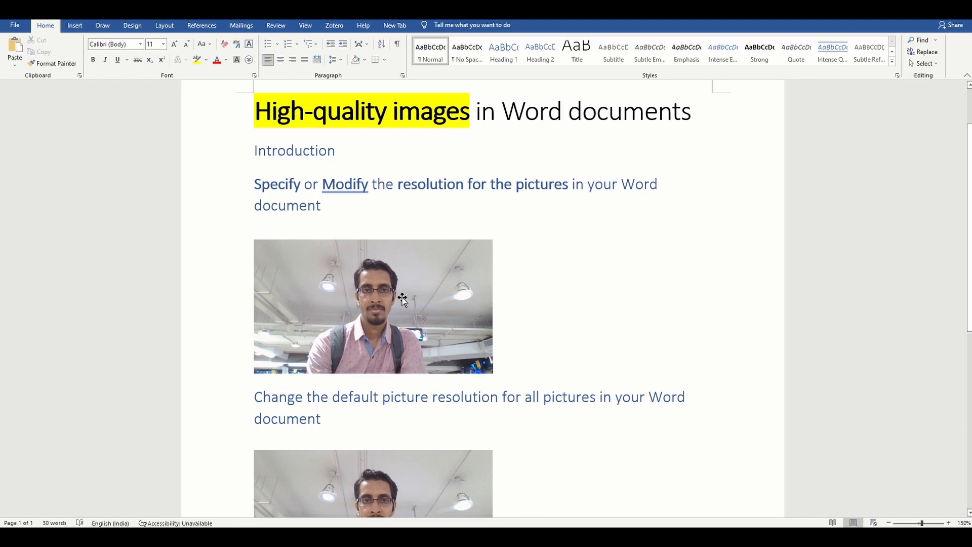
{"action": "left_click", "coordinate": [373, 307]}
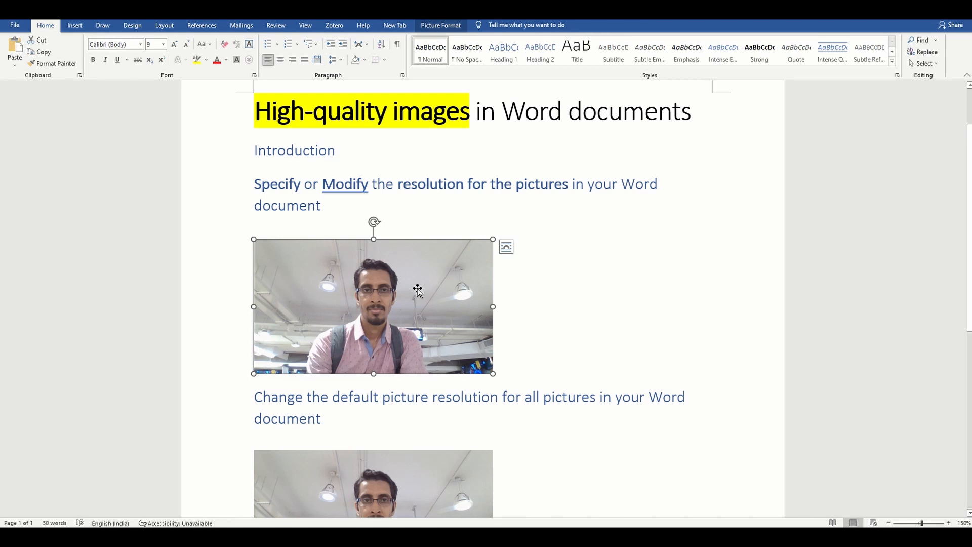
{"action": "left_click", "coordinate": [440, 25]}
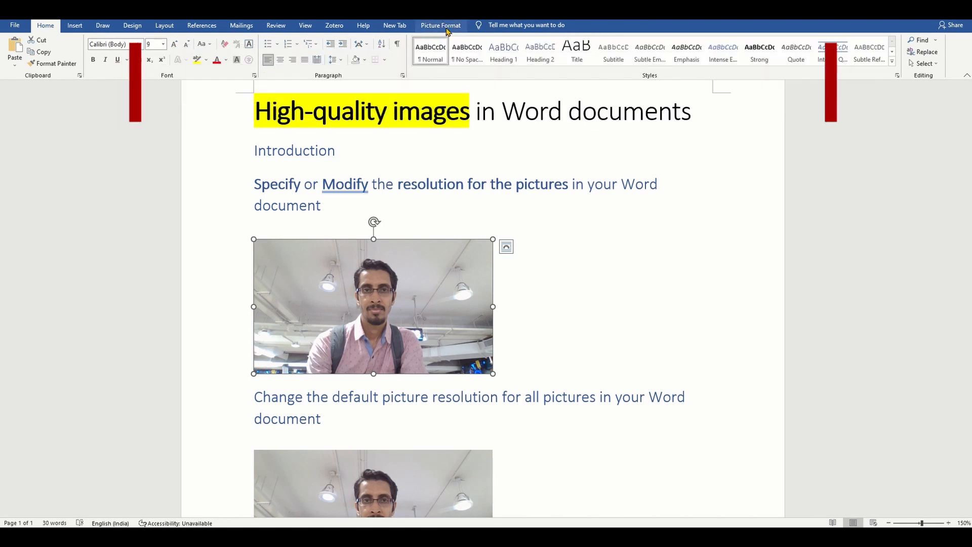
{"action": "left_click", "coordinate": [439, 25]}
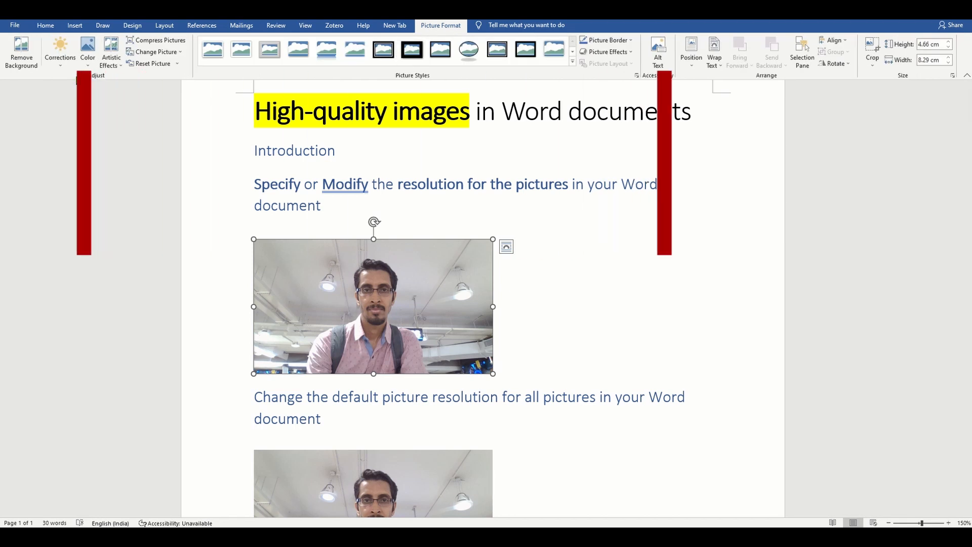
{"action": "left_click", "coordinate": [158, 39]}
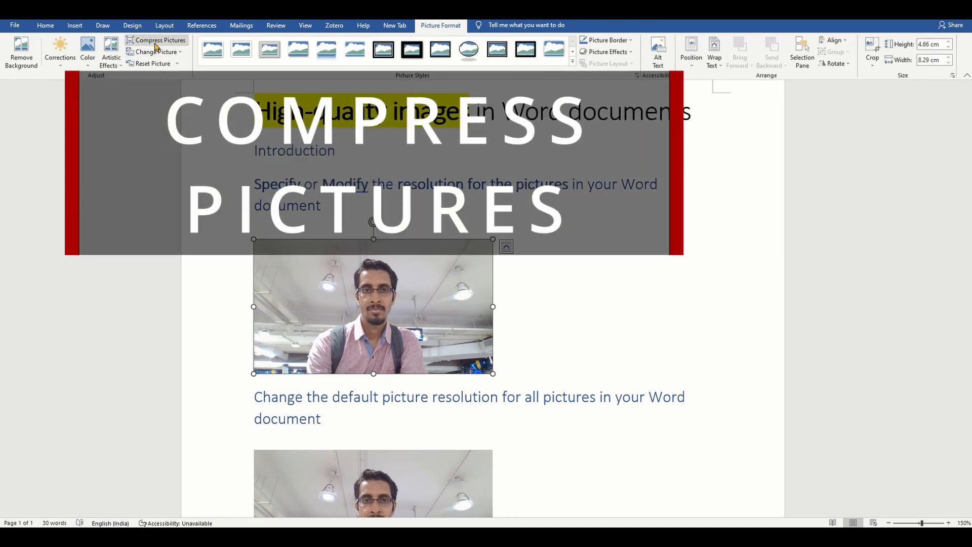
{"action": "mouse_move", "coordinate": [160, 39]}
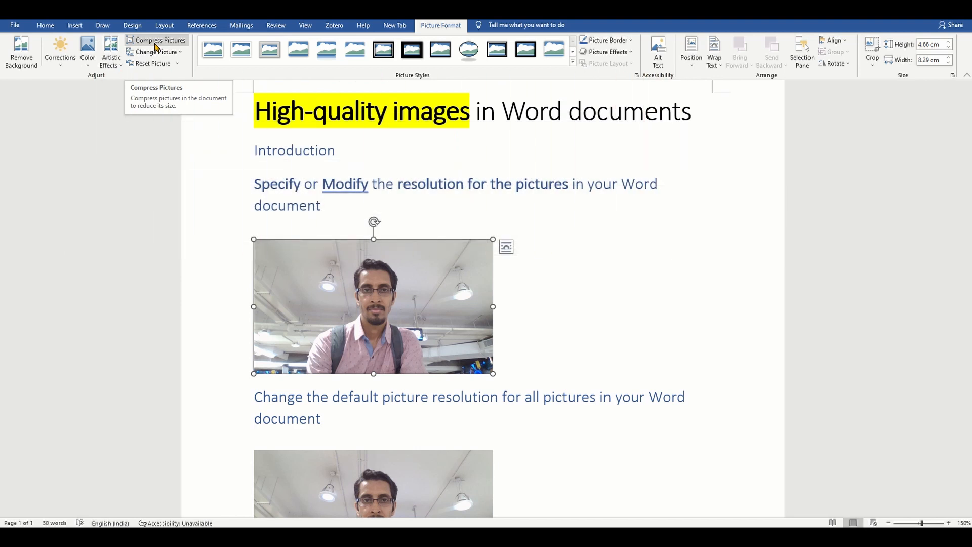
Compress all document pictures at HD (330 ppi), deleting cropped areas.
{"action": "left_click", "coordinate": [159, 40]}
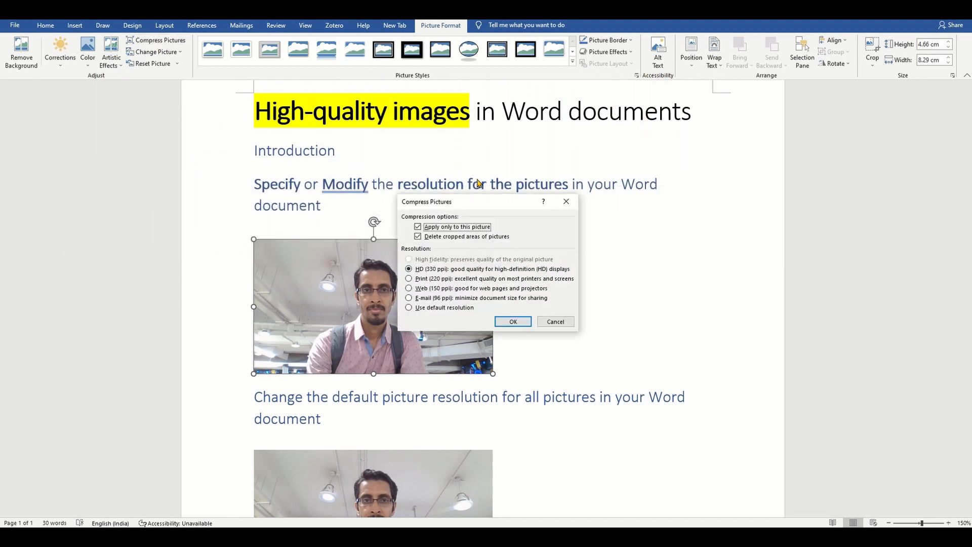
{"action": "left_click_drag", "start_coordinate": [426, 201], "coordinate": [537, 169]}
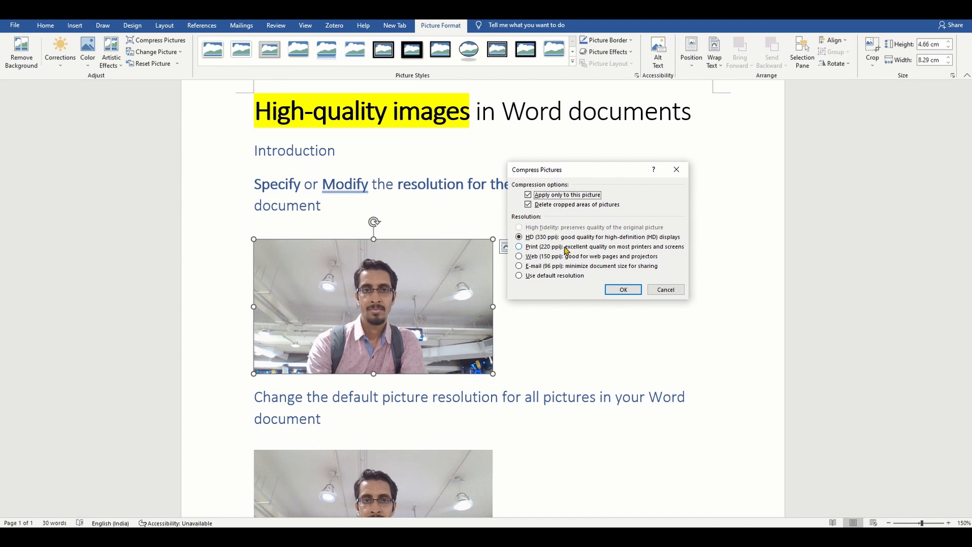
{"action": "left_click", "coordinate": [519, 256]}
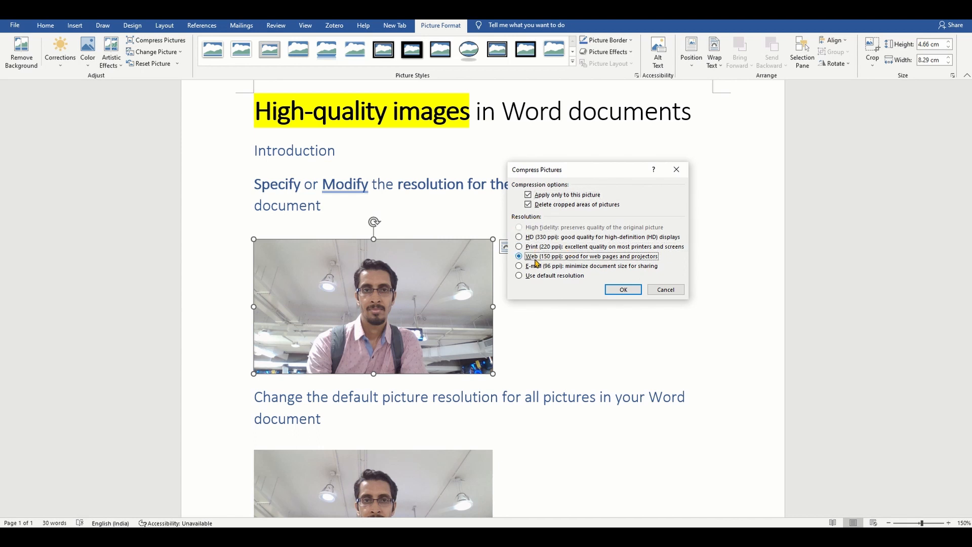
{"action": "left_click", "coordinate": [519, 275]}
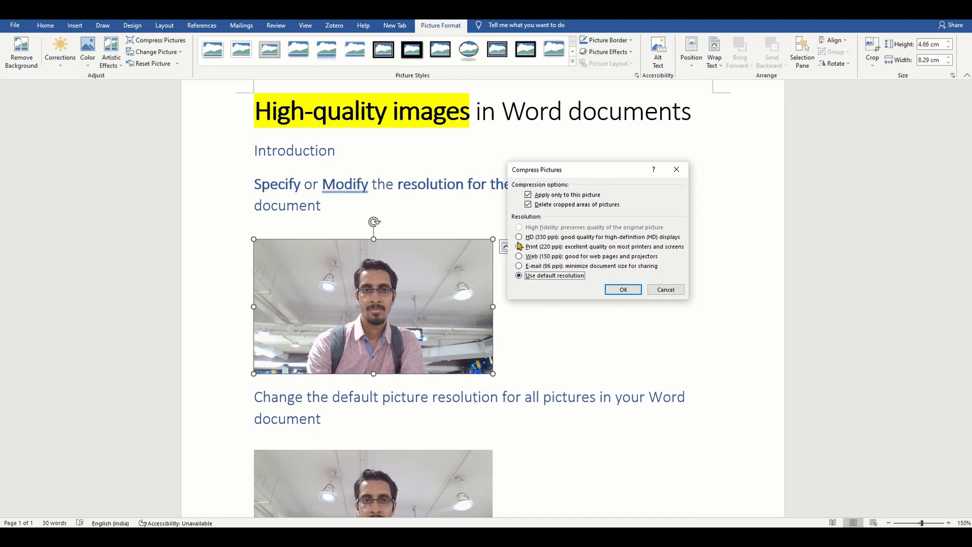
{"action": "left_click", "coordinate": [519, 237]}
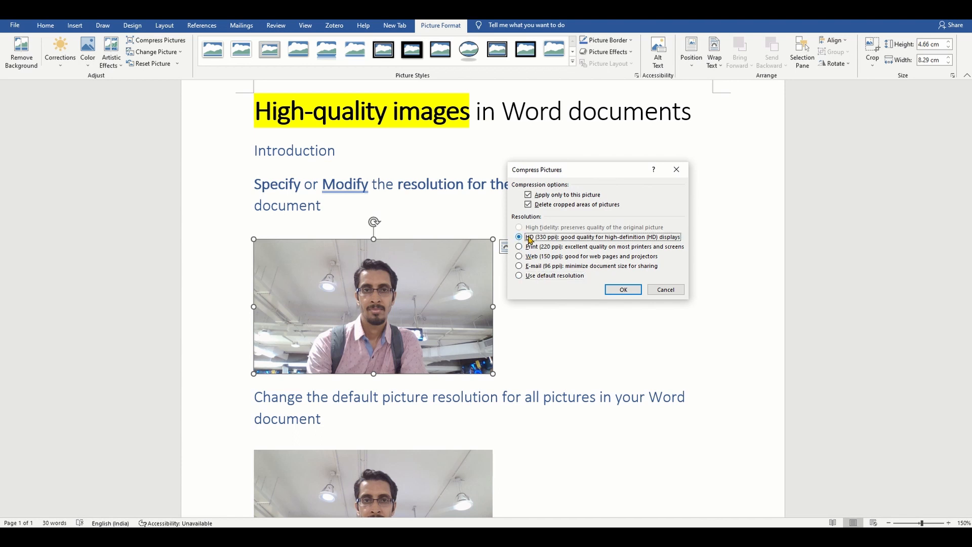
{"action": "mouse_move", "coordinate": [514, 189]}
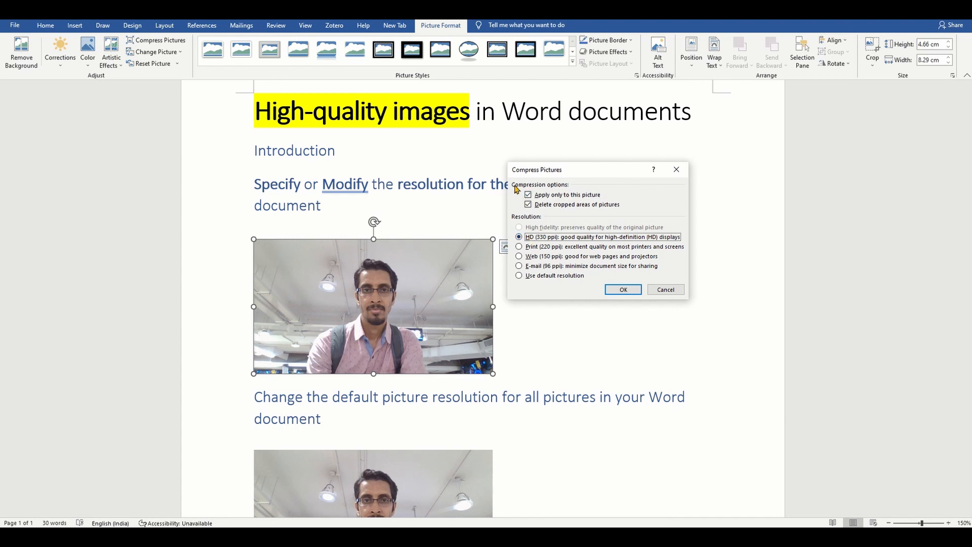
{"action": "mouse_move", "coordinate": [642, 222]}
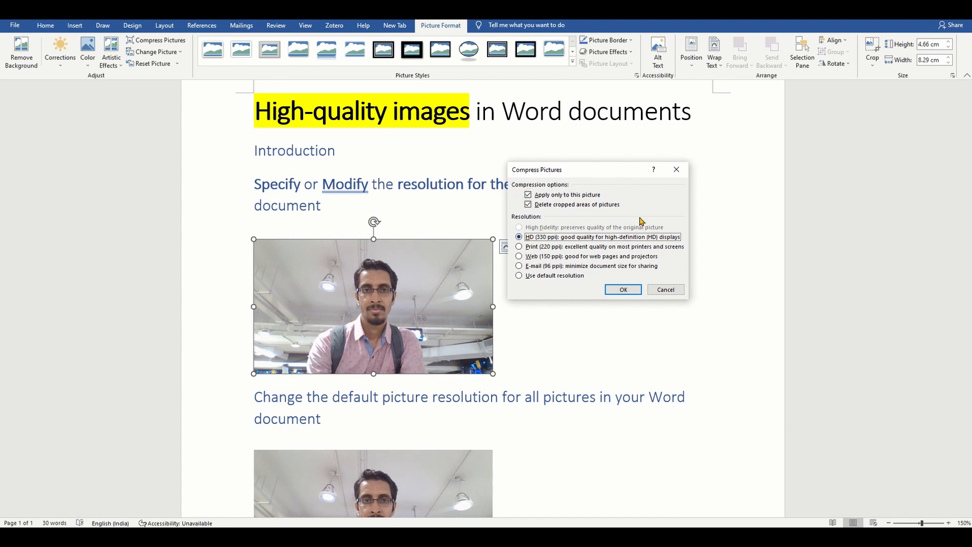
{"action": "mouse_move", "coordinate": [624, 221]}
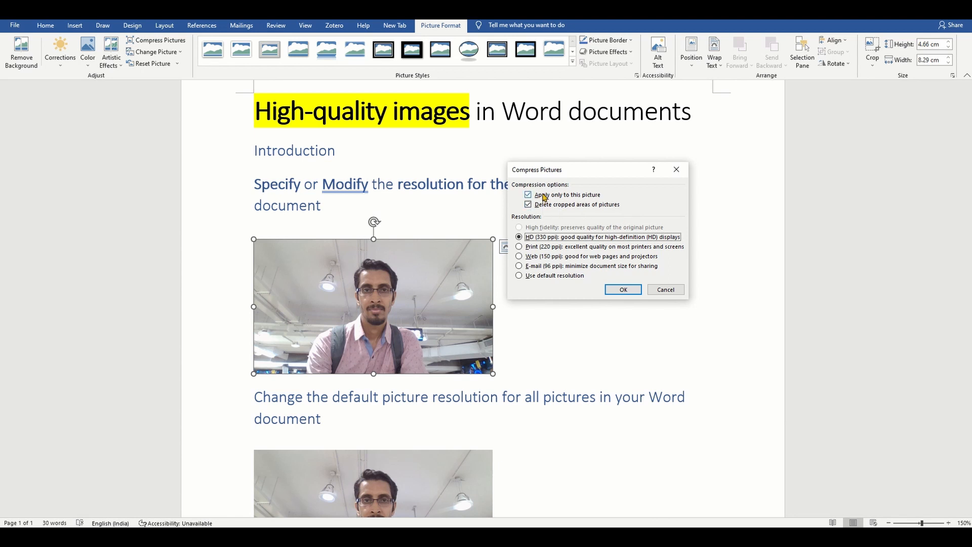
{"action": "left_click", "coordinate": [528, 195]}
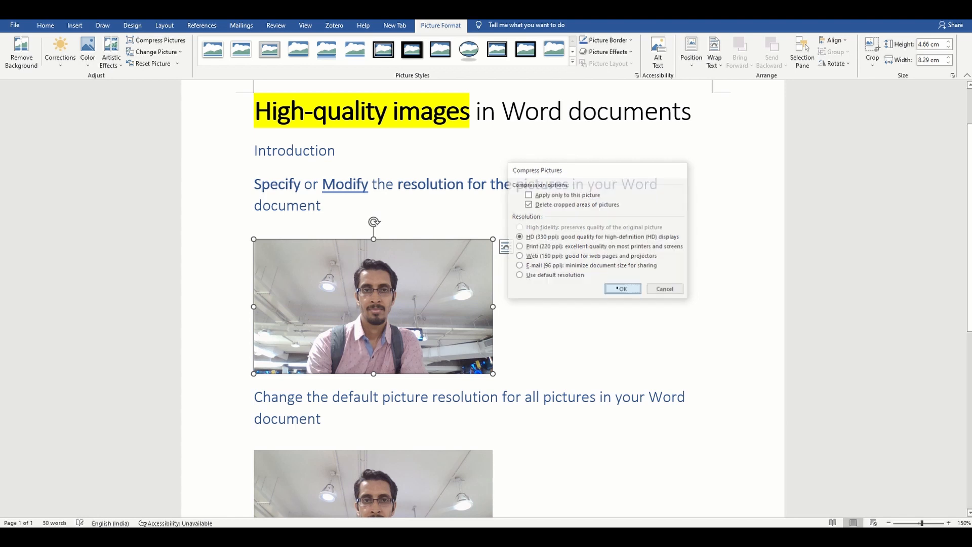
{"action": "left_click", "coordinate": [623, 288]}
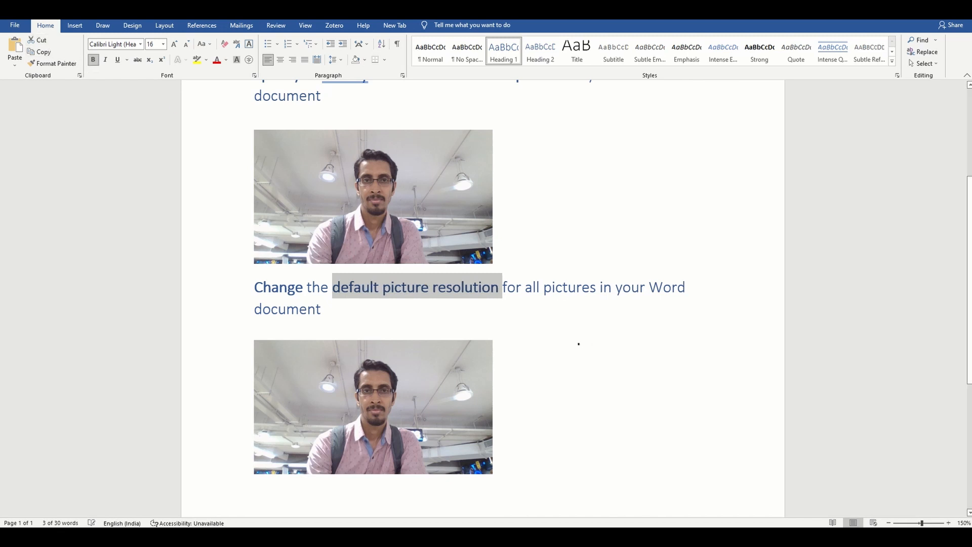
Scroll down through the document.
{"action": "scroll", "scroll_direction": "down", "scroll_amount": 3}
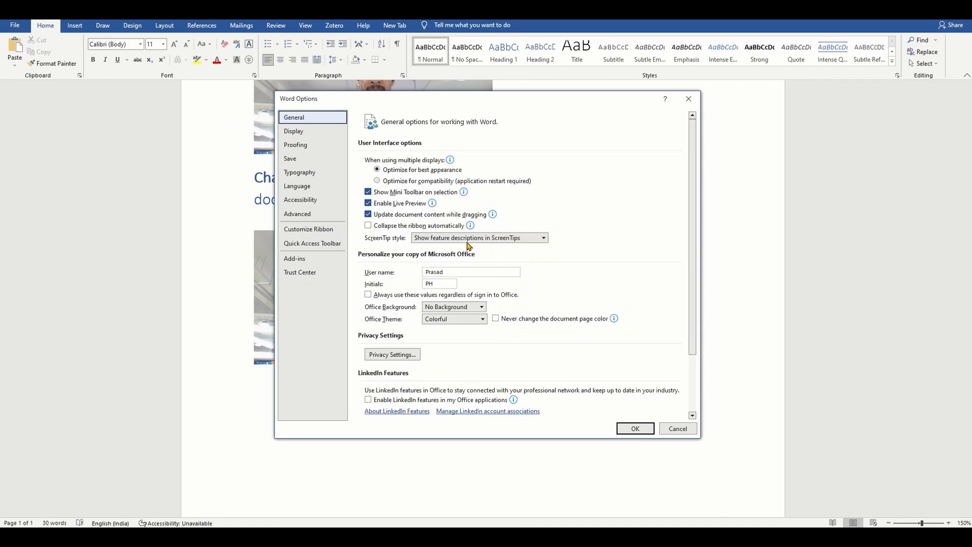
Show Word Options' Advanced page and scroll to Image Size and Quality.
{"action": "left_click", "coordinate": [297, 213]}
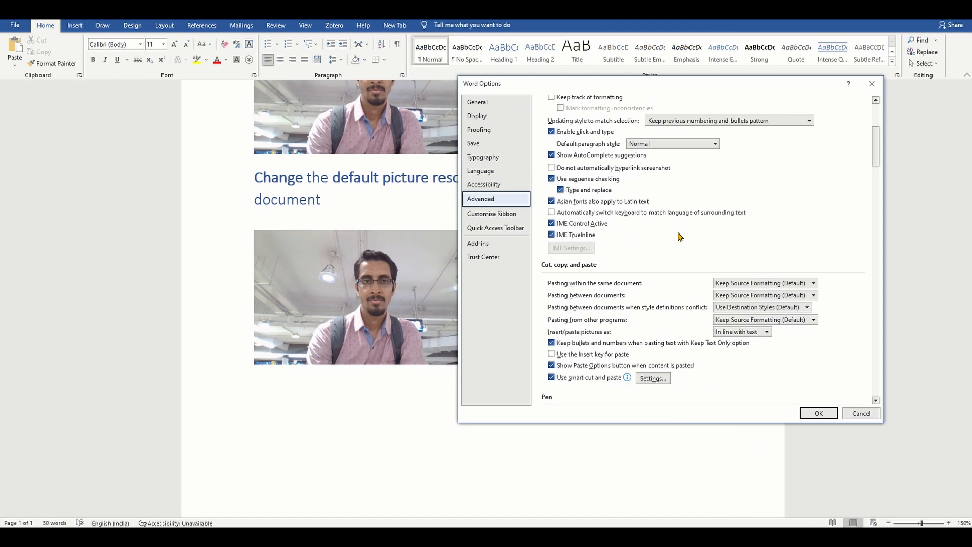
{"action": "scroll", "scroll_direction": "down", "scroll_amount": 3}
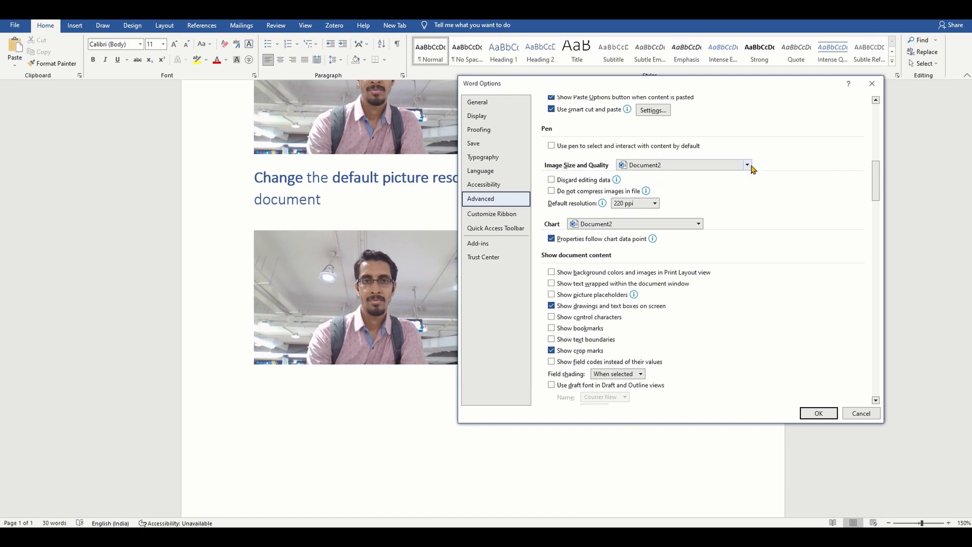
For All New Documents, set default resolution to High fidelity and disable image compression.
{"action": "left_click", "coordinate": [747, 164]}
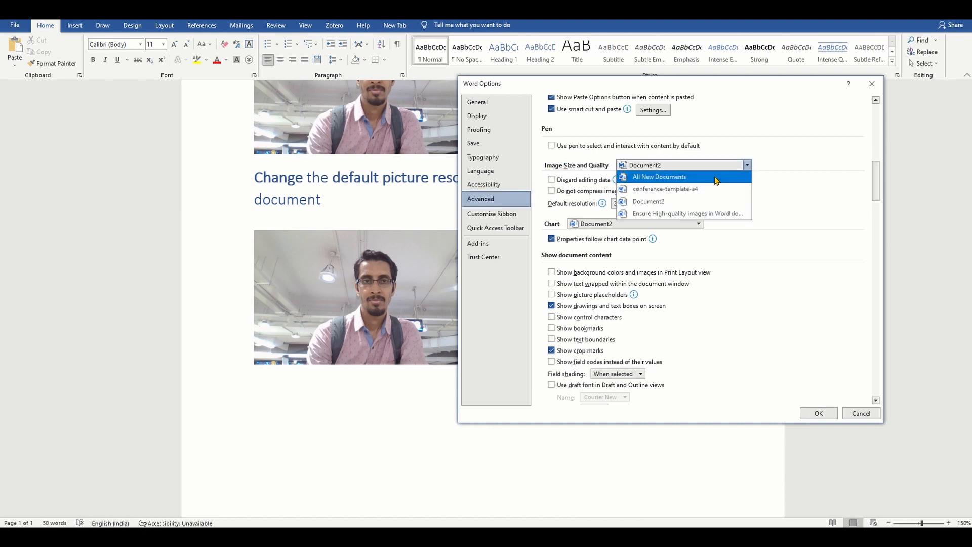
{"action": "left_click", "coordinate": [658, 176]}
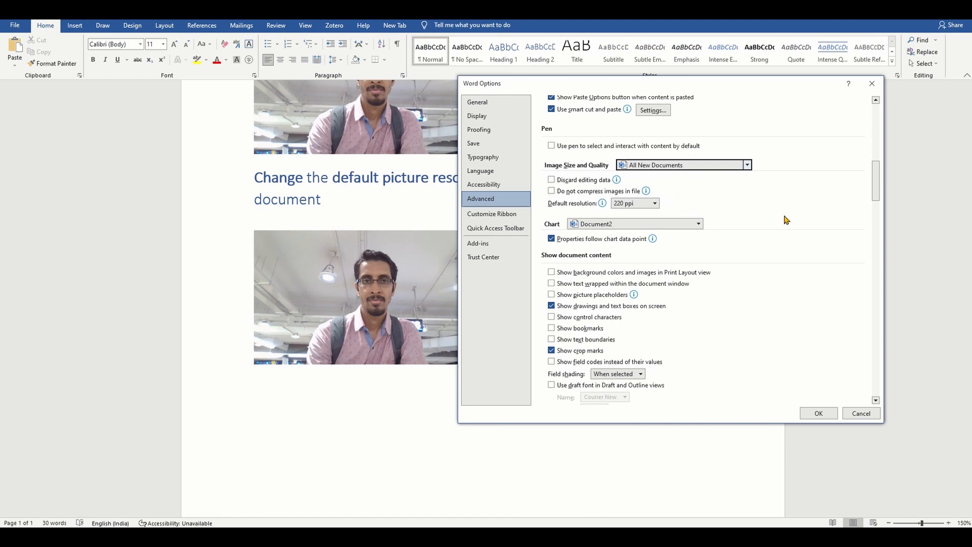
{"action": "mouse_move", "coordinate": [618, 169]}
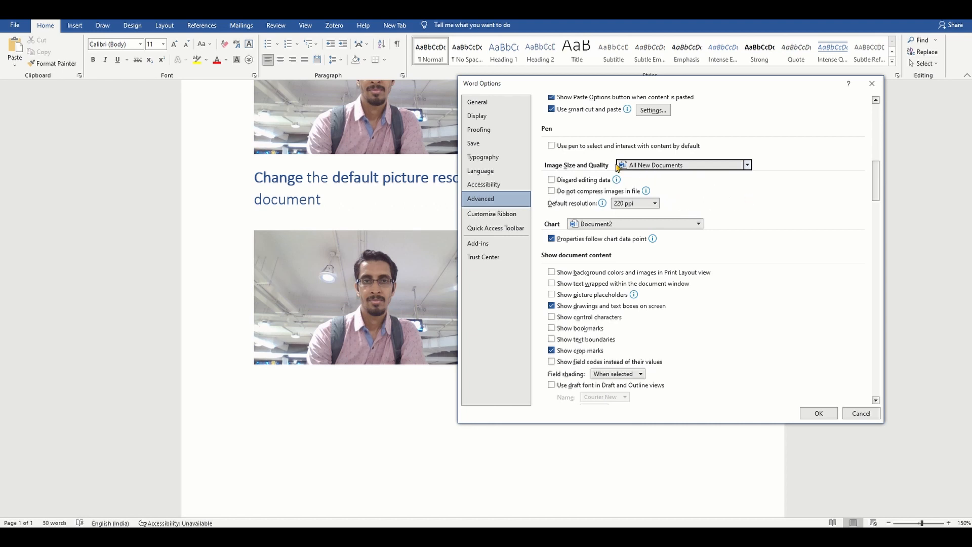
{"action": "mouse_move", "coordinate": [727, 199]}
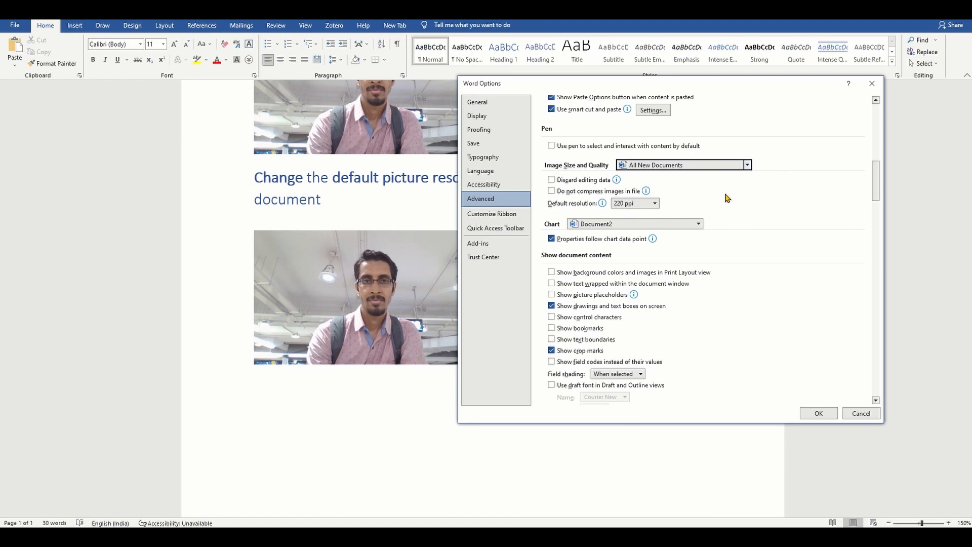
{"action": "mouse_move", "coordinate": [646, 191]}
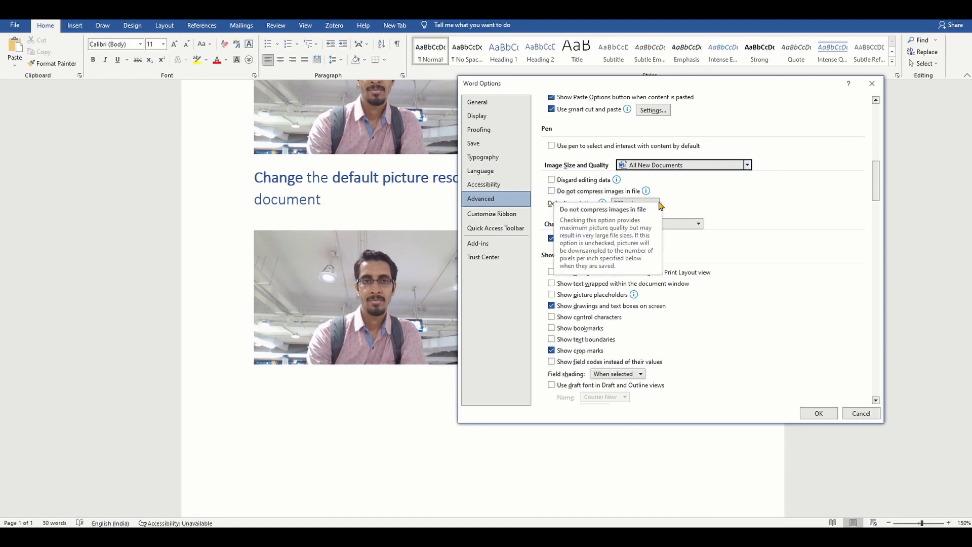
{"action": "left_click", "coordinate": [654, 203]}
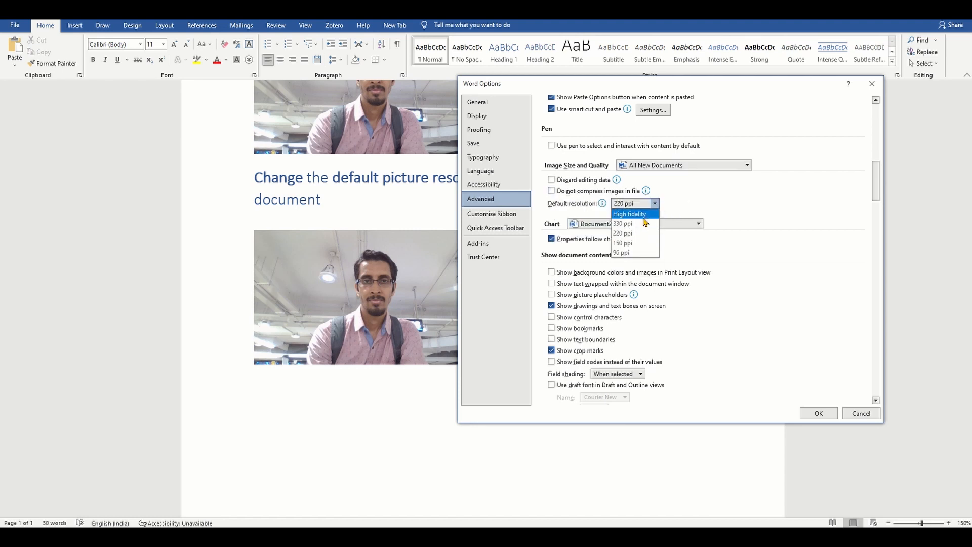
{"action": "left_click", "coordinate": [629, 214]}
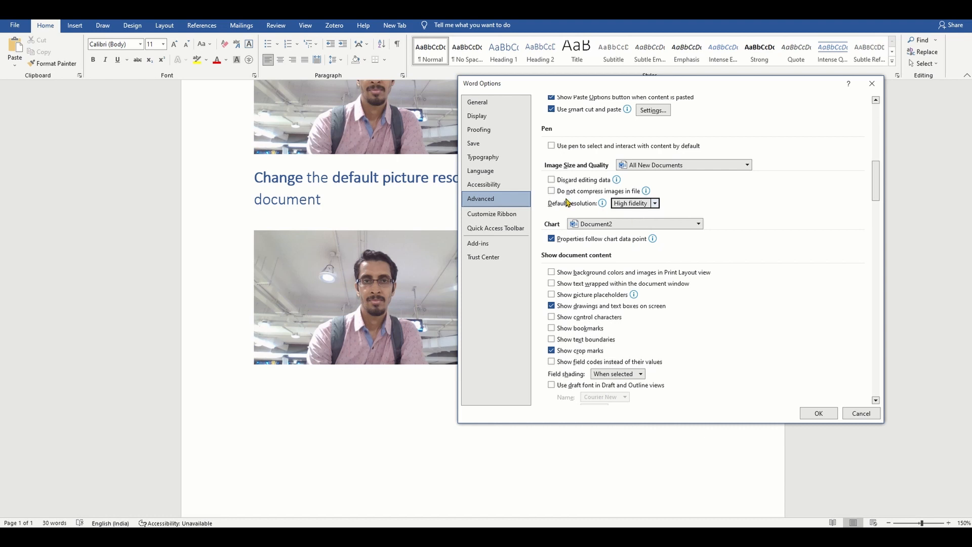
{"action": "left_click", "coordinate": [551, 190]}
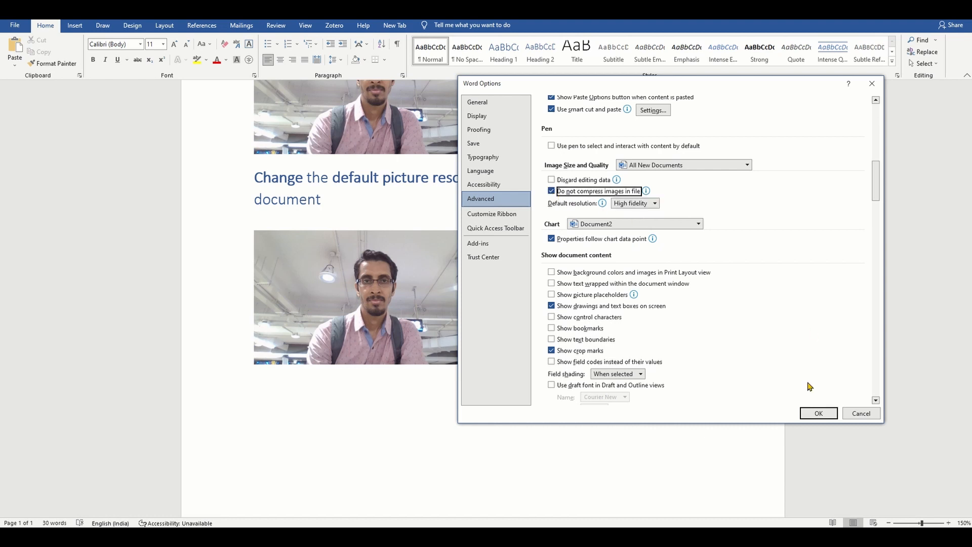
{"action": "left_click", "coordinate": [817, 413]}
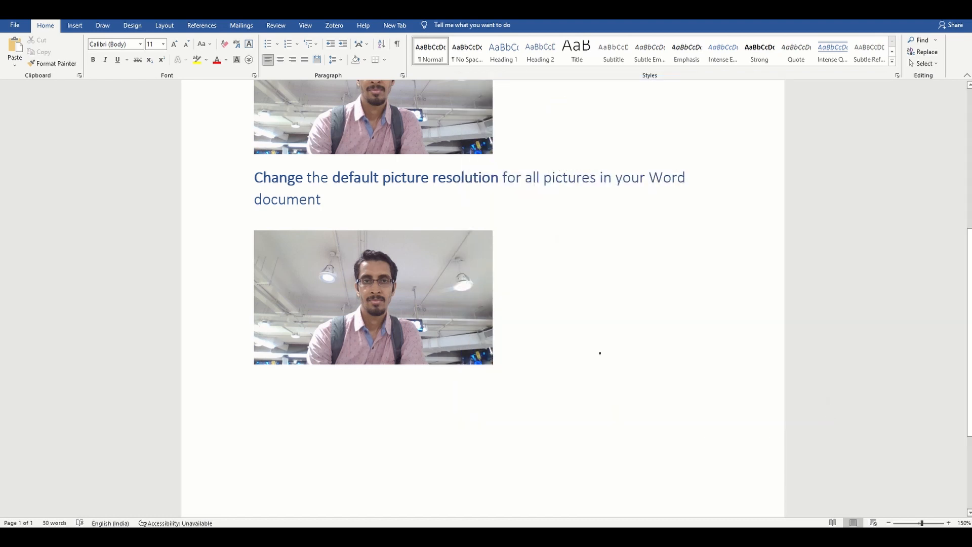
{"action": "scroll", "scroll_direction": "up", "scroll_amount": 3}
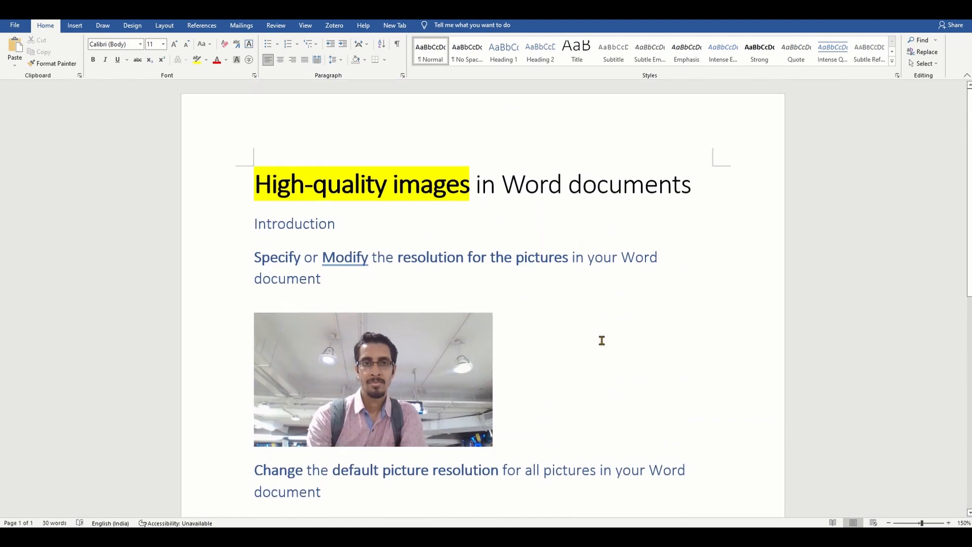
{"action": "scroll", "scroll_direction": "down", "scroll_amount": 3}
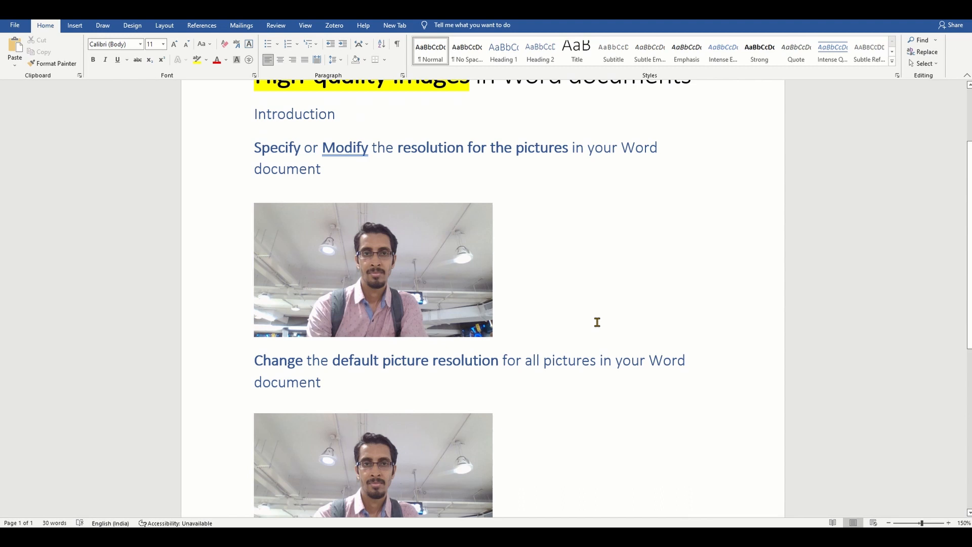
{"action": "double_click", "coordinate": [466, 360]}
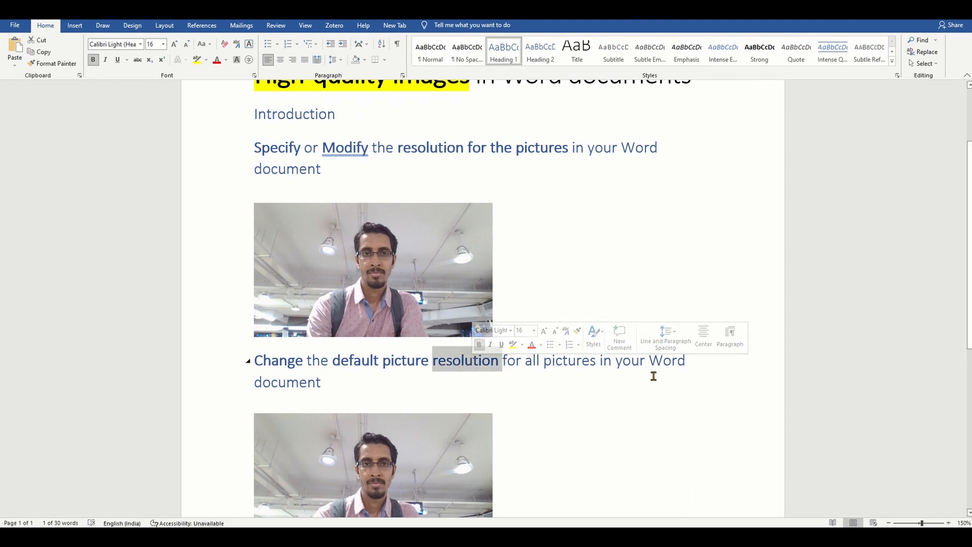
{"action": "left_click", "coordinate": [321, 382]}
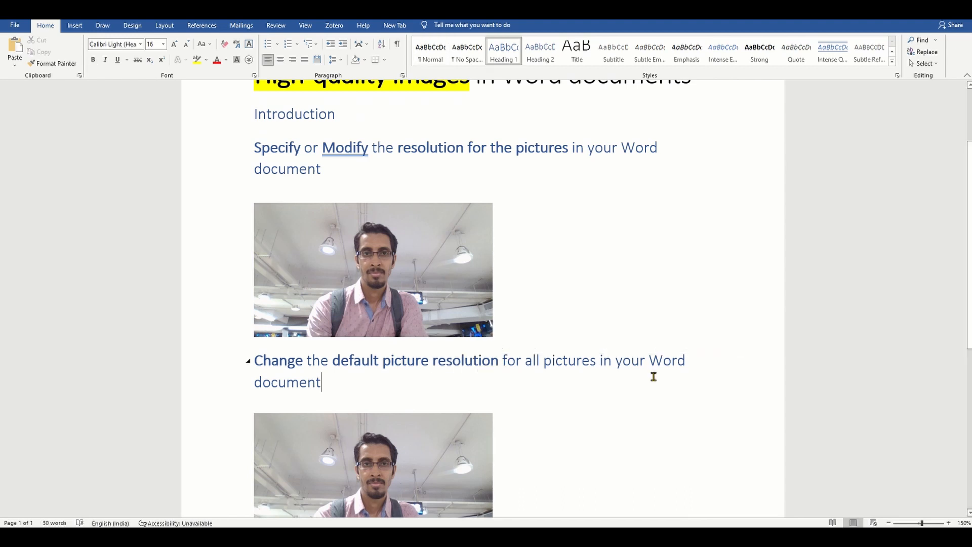